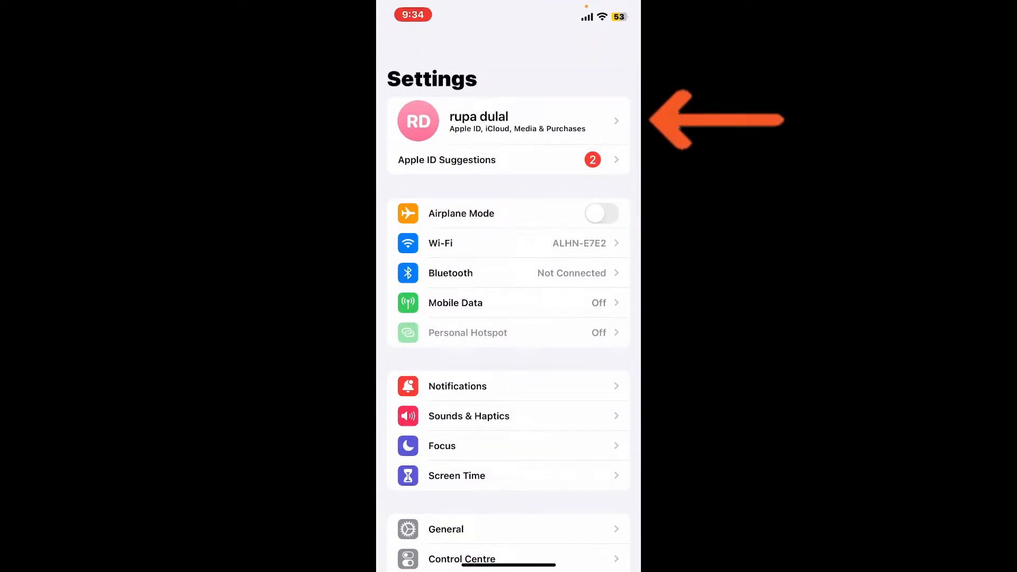
From the Apple ID page, show all iCloud apps and switch on Contacts syncing.
left_click(508, 121)
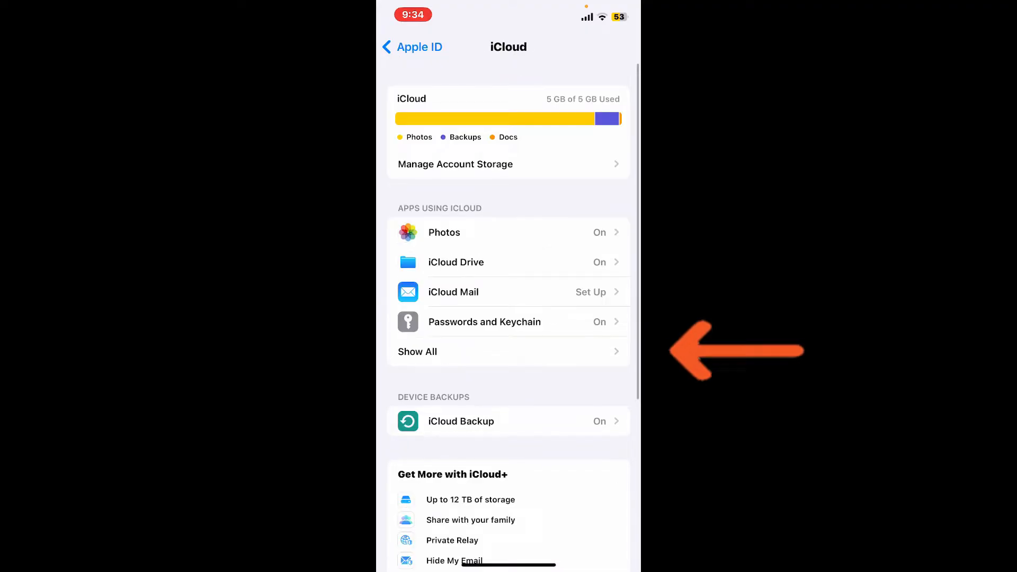
left_click(418, 352)
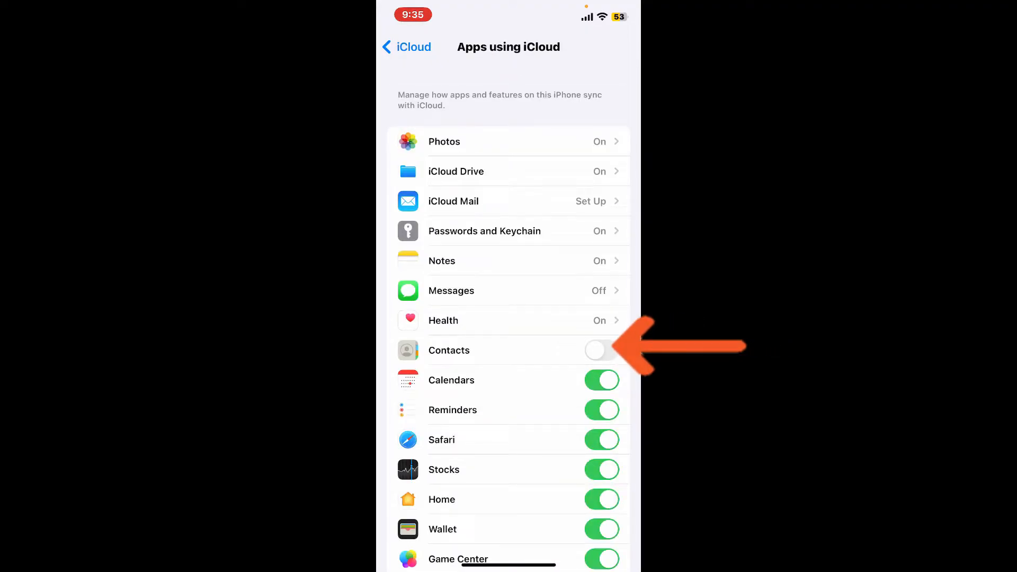
left_click(601, 350)
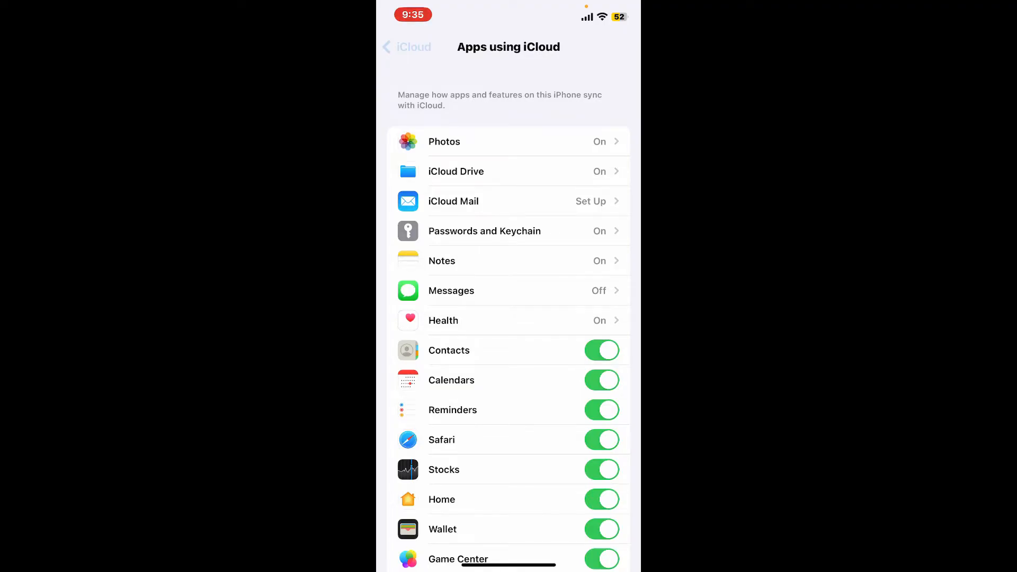
With Contacts syncing on, go back from Apps using iCloud to the Apple ID page.
left_click(406, 46)
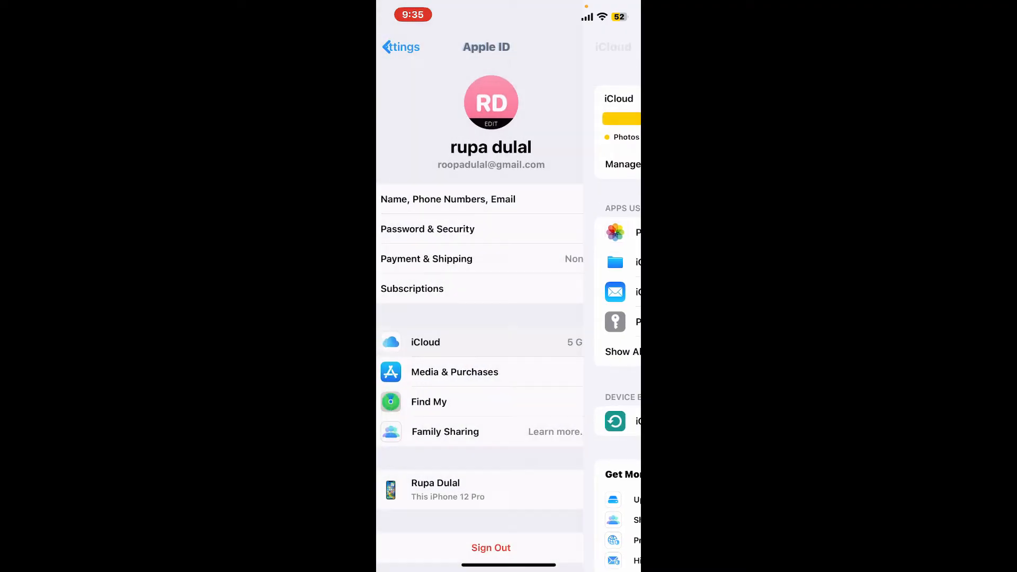
Return to the main Settings list and reopen the Apple ID account page.
left_click(401, 47)
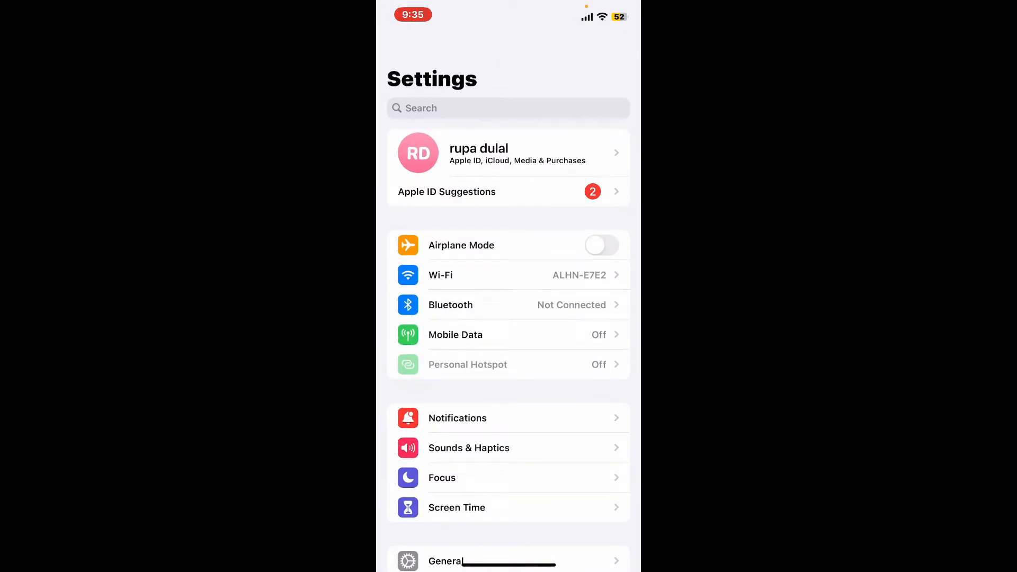
left_click(507, 154)
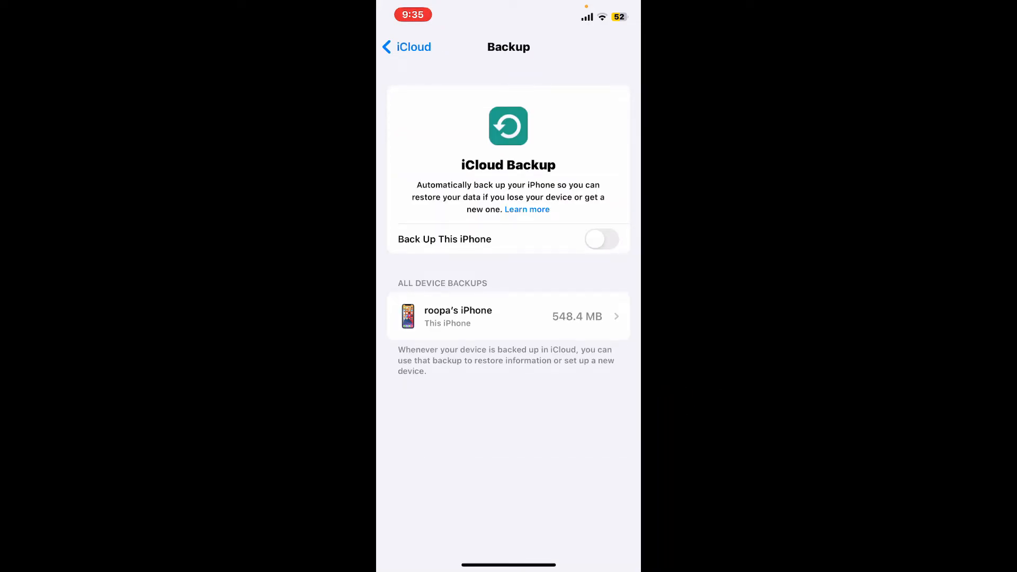
Enable Back Up This iPhone, start Back Up Now, and return to the iCloud page.
left_click(601, 239)
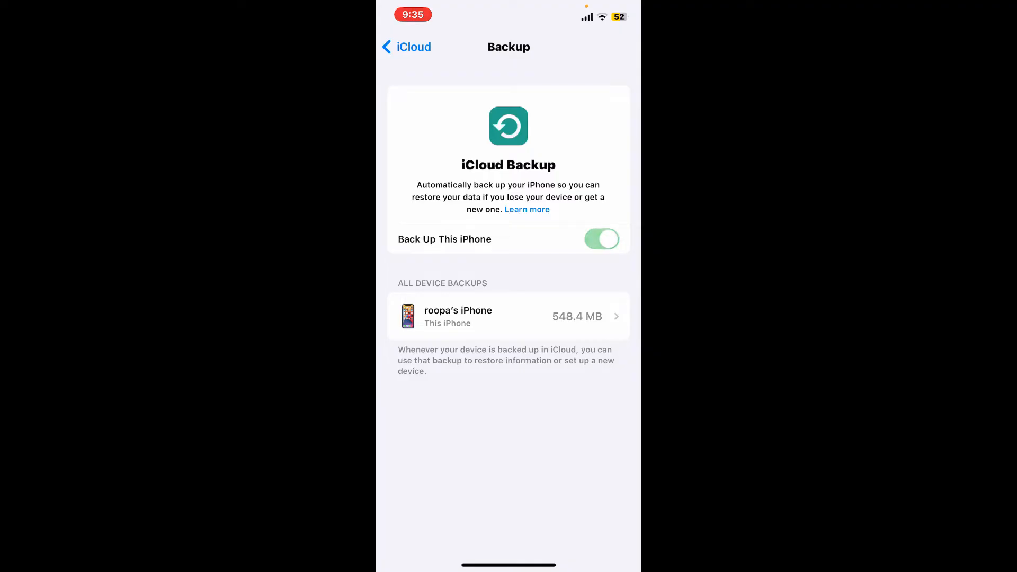
left_click(601, 239)
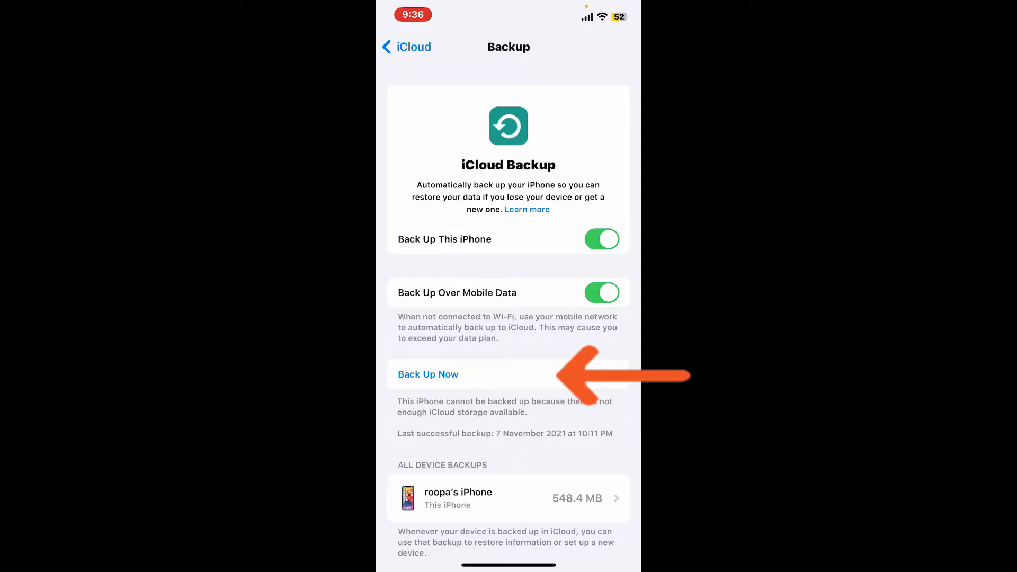
left_click(428, 374)
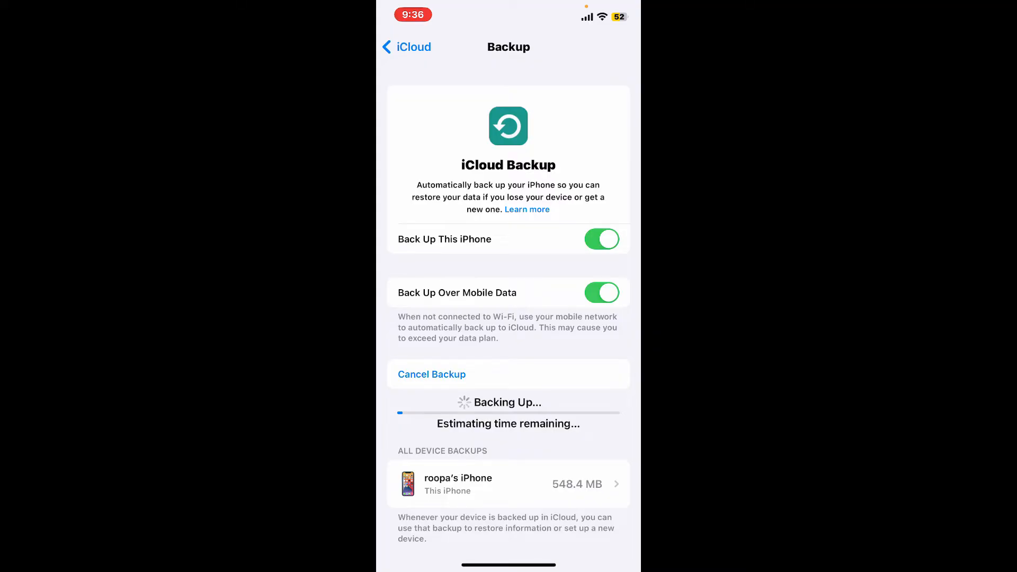
left_click(405, 47)
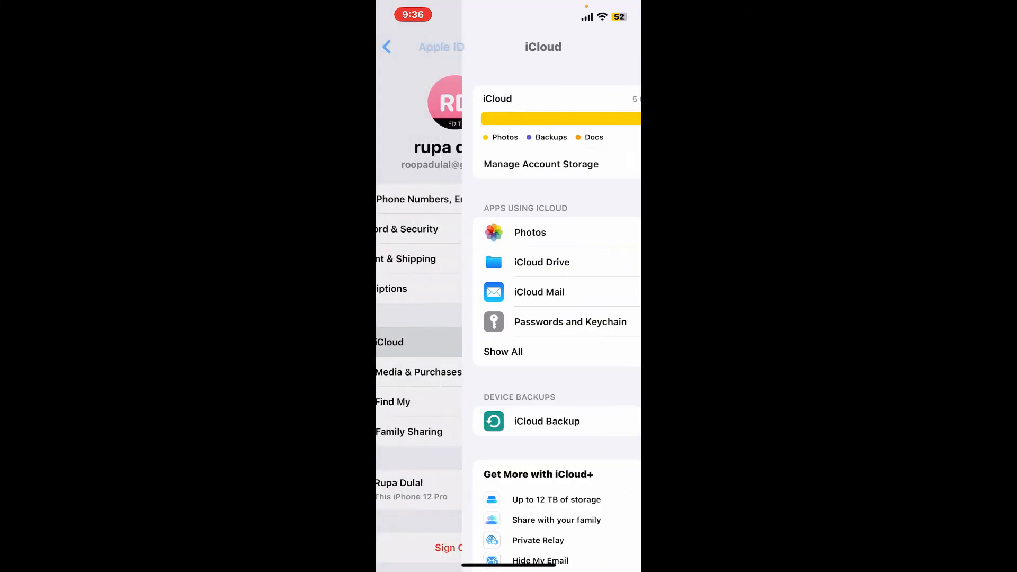